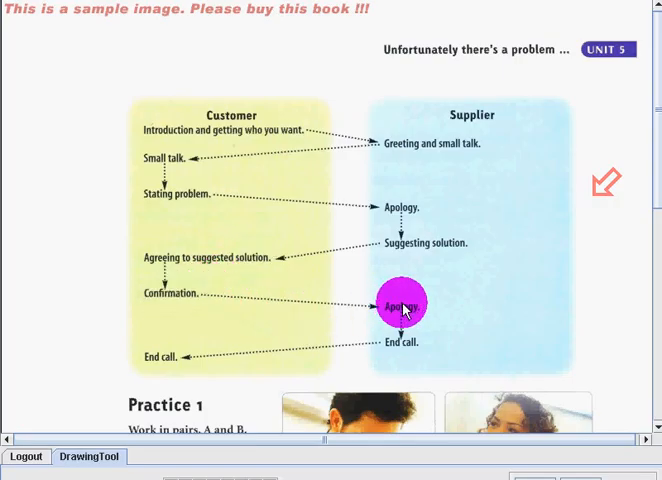
# - Scroll page 47 down to the Practice 1 role A/B cue chart and model-answer prompt
pyautogui.moveTo(405, 305); pyautogui.dragTo(170, 358)
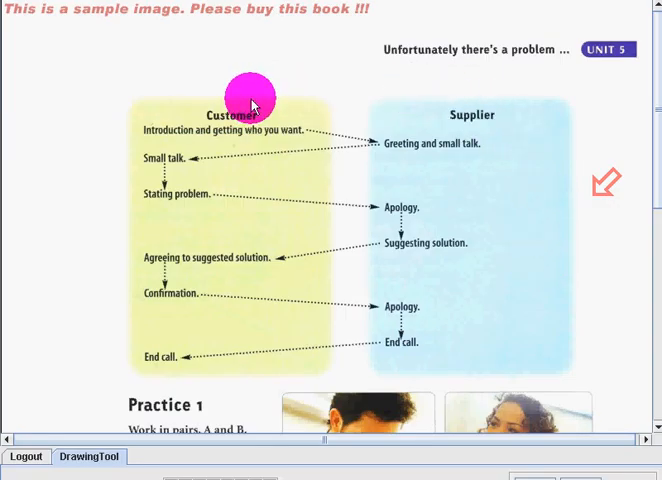
pyautogui.scroll(-3)
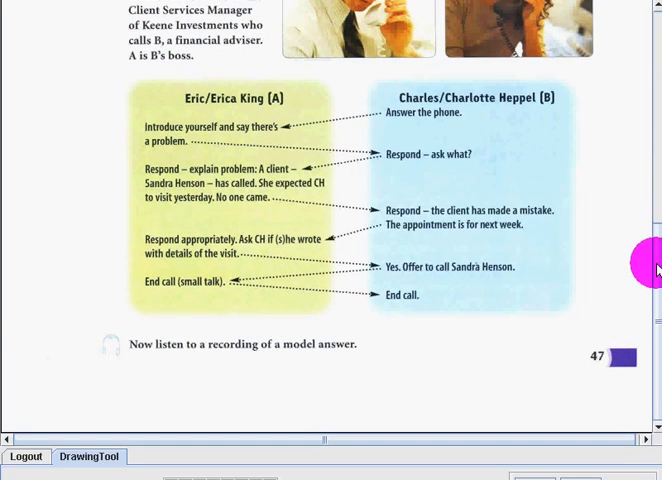